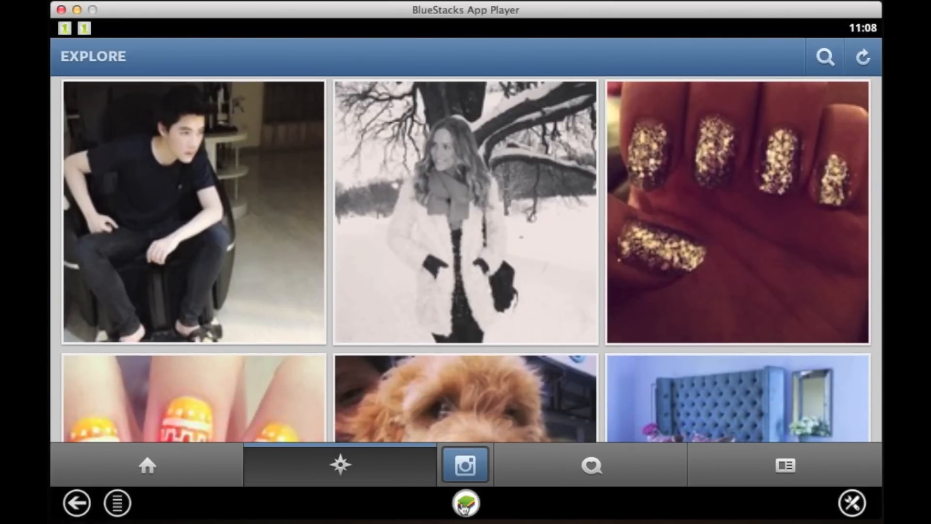
Step: Leave Instagram via the BlueStacks home button to show the My Apps list
click(77, 502)
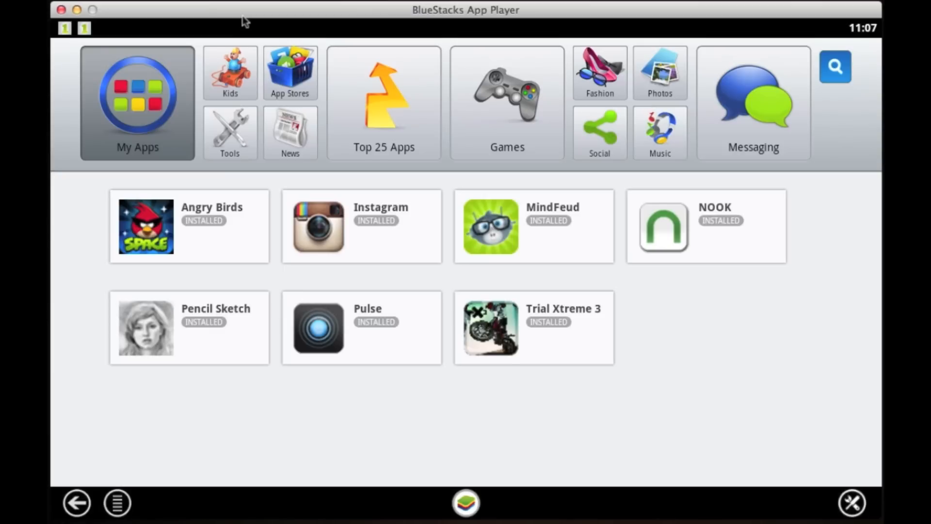
mouse_move(382, 254)
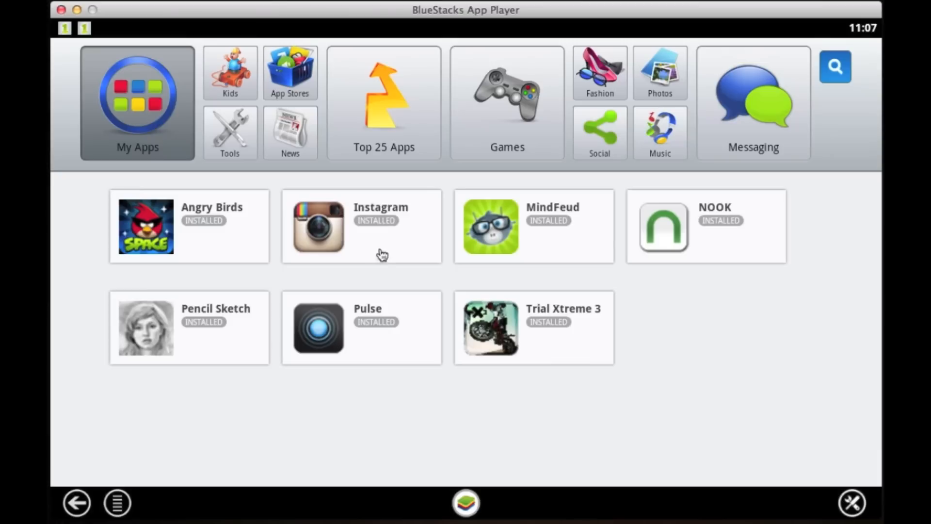
mouse_move(211, 247)
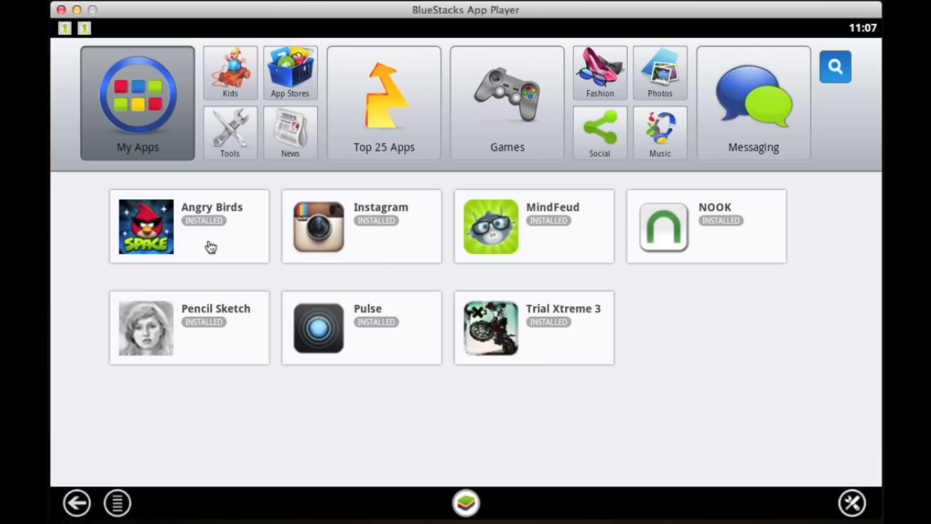
mouse_move(528, 478)
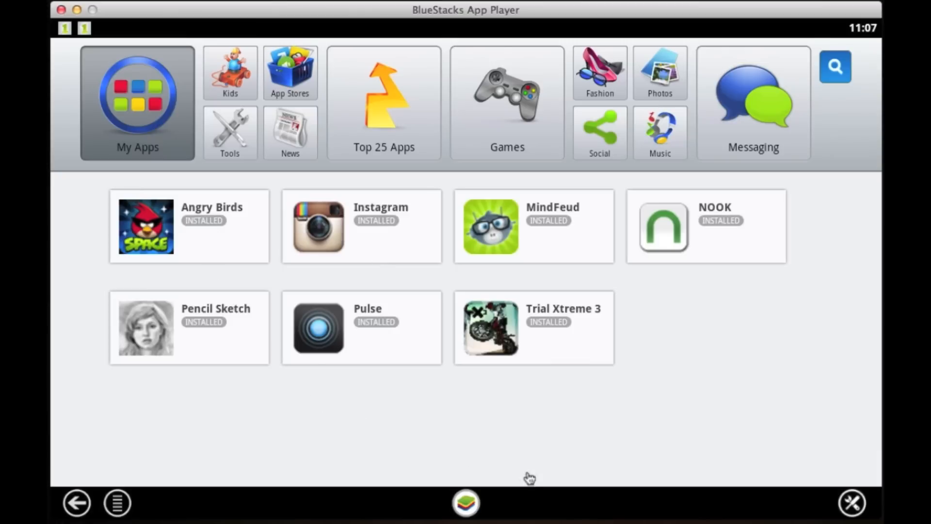
Step: Review Sound and Change App Size settings, then return to the main Settings list
click(851, 503)
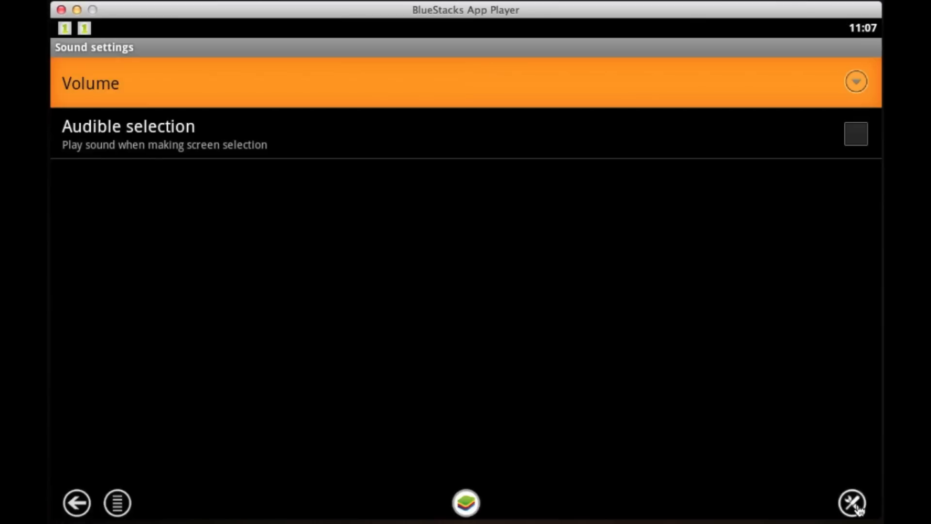
mouse_move(44, 522)
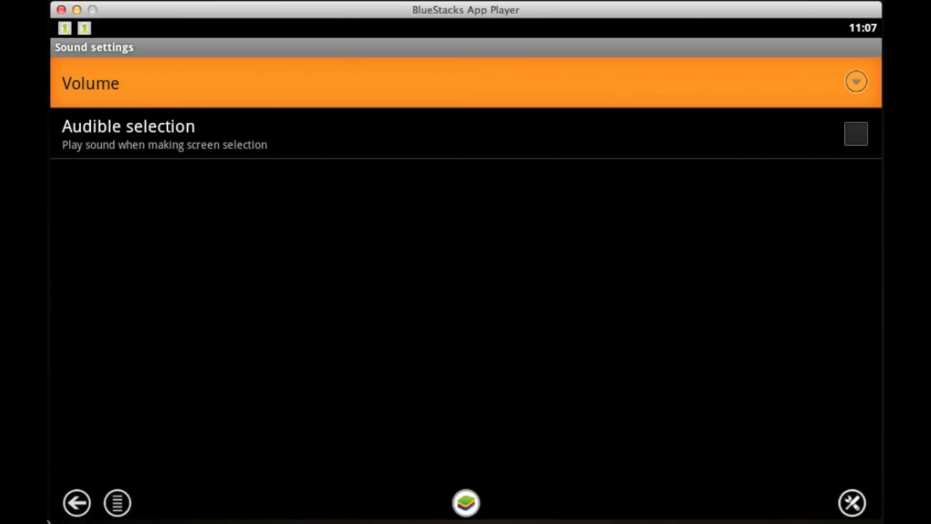
click(77, 502)
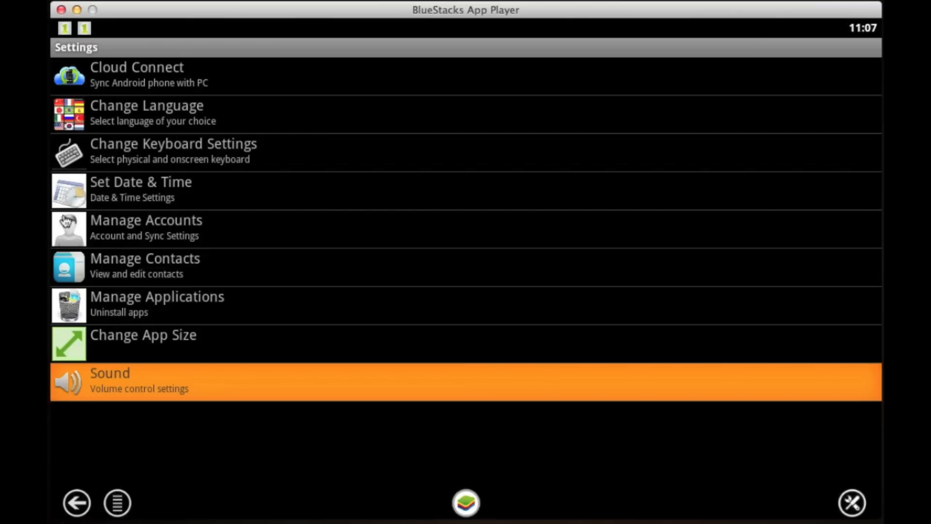
mouse_move(168, 90)
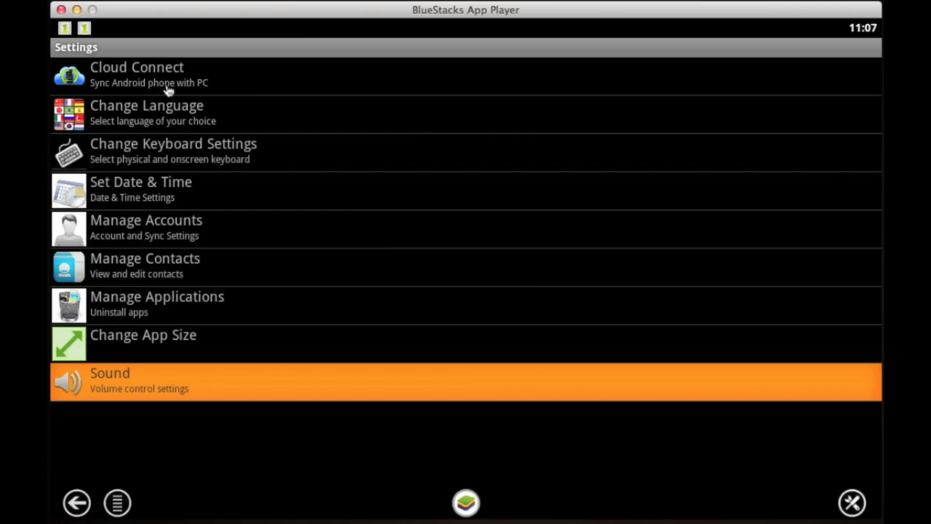
mouse_move(51, 465)
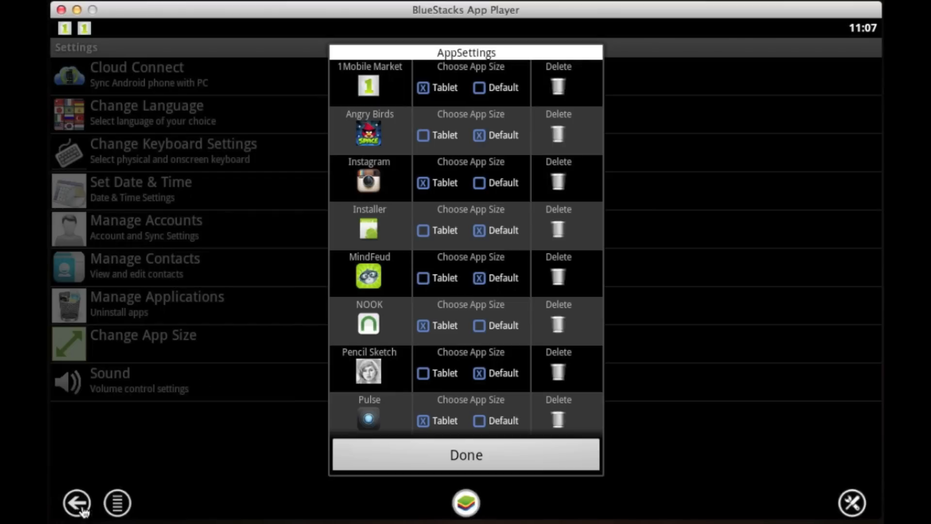
click(464, 453)
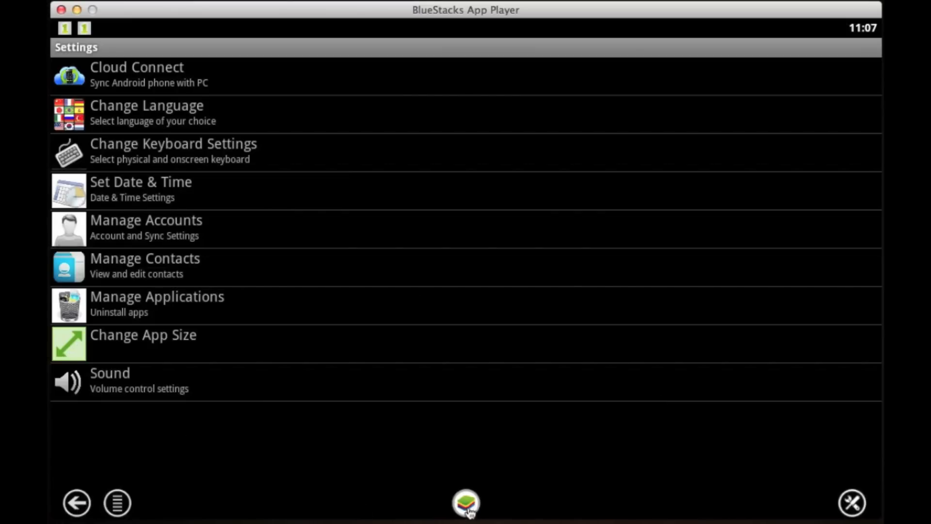
Step: Open Instagram from My Apps, browse the Explore photo grid, then return to the feed
click(76, 502)
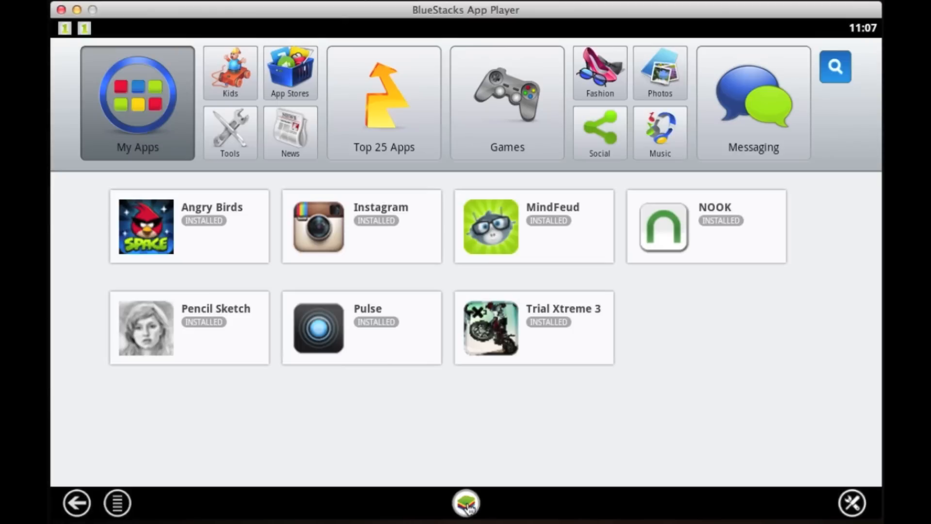
mouse_move(384, 405)
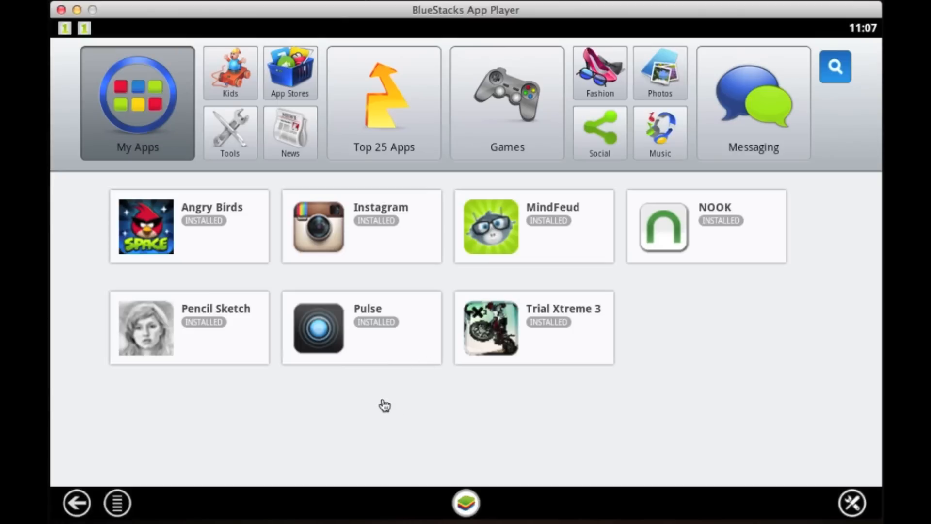
mouse_move(412, 205)
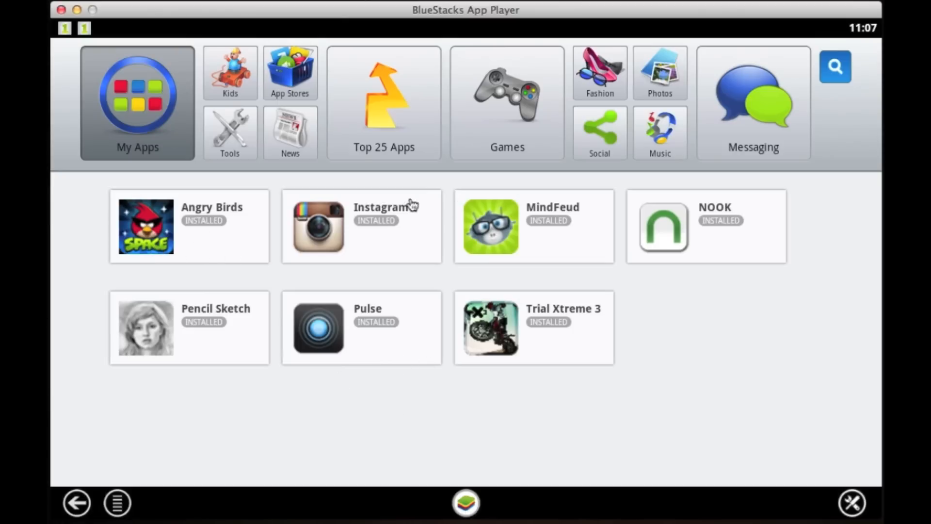
mouse_move(292, 240)
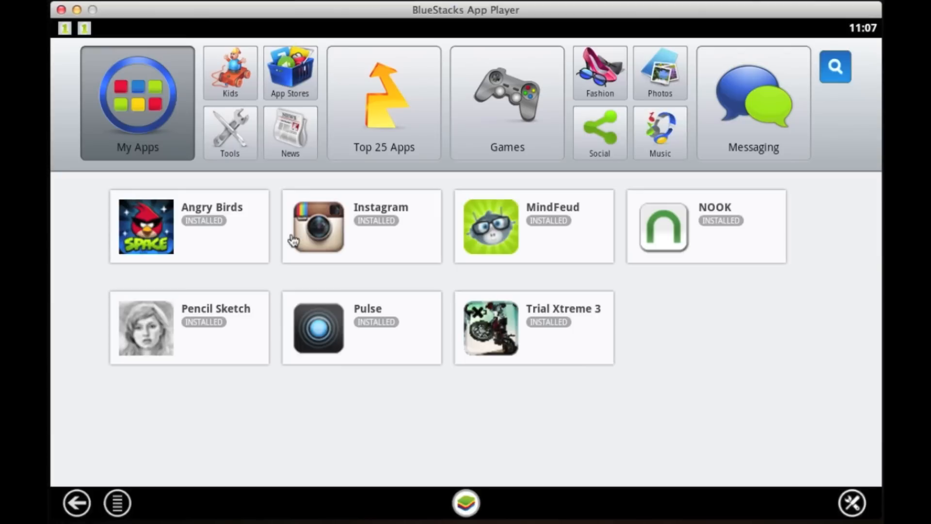
mouse_move(329, 240)
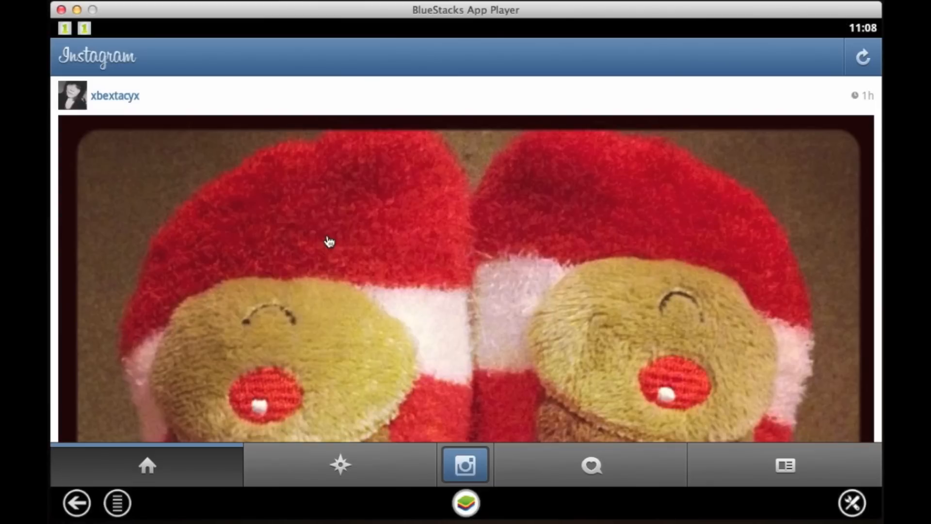
mouse_move(355, 479)
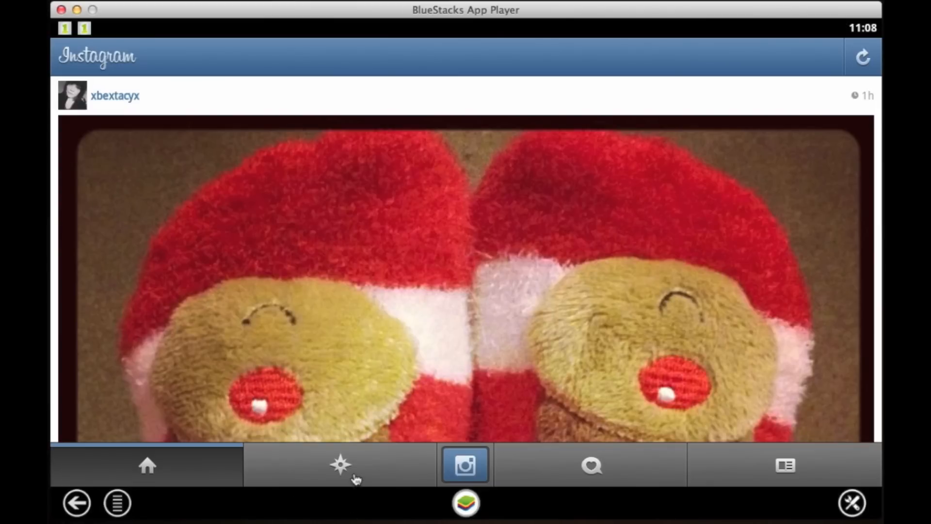
click(340, 465)
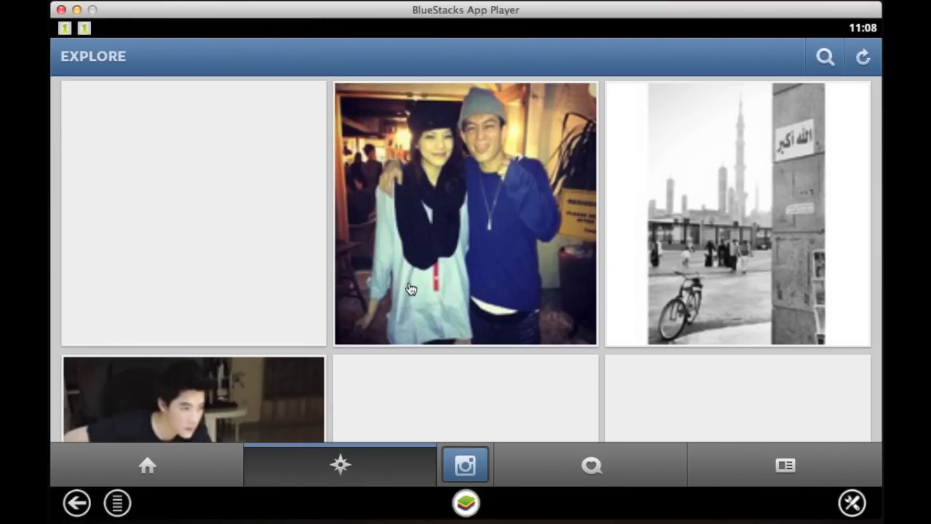
scroll(down, 3)
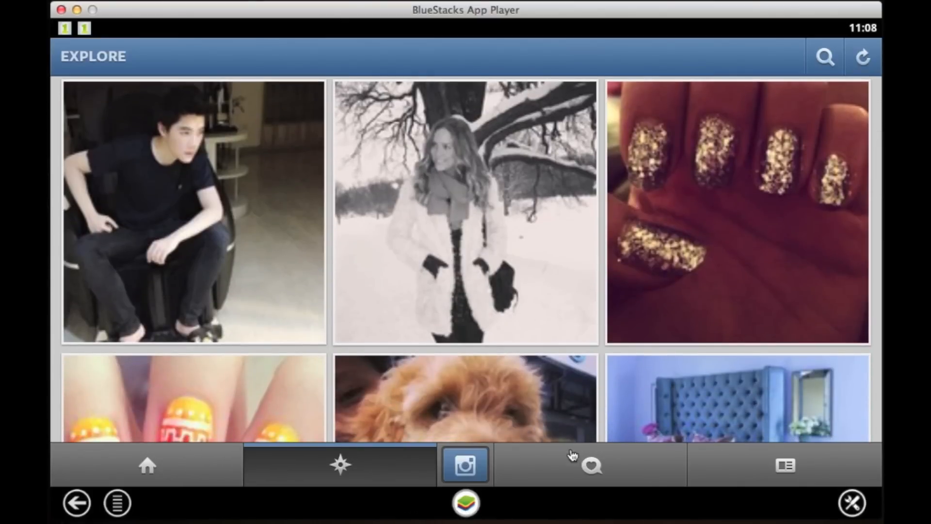
click(464, 213)
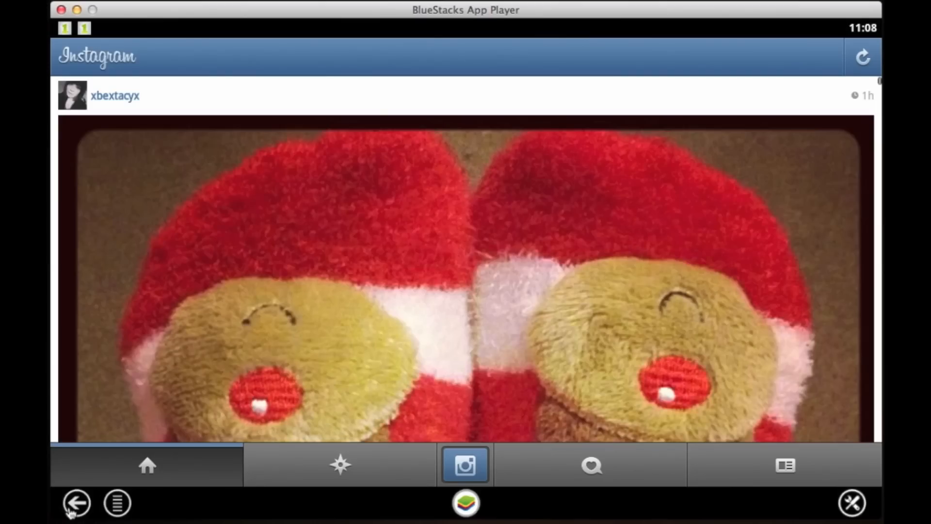
Step: Exit Instagram to My Apps and launch the Pulse app
click(77, 502)
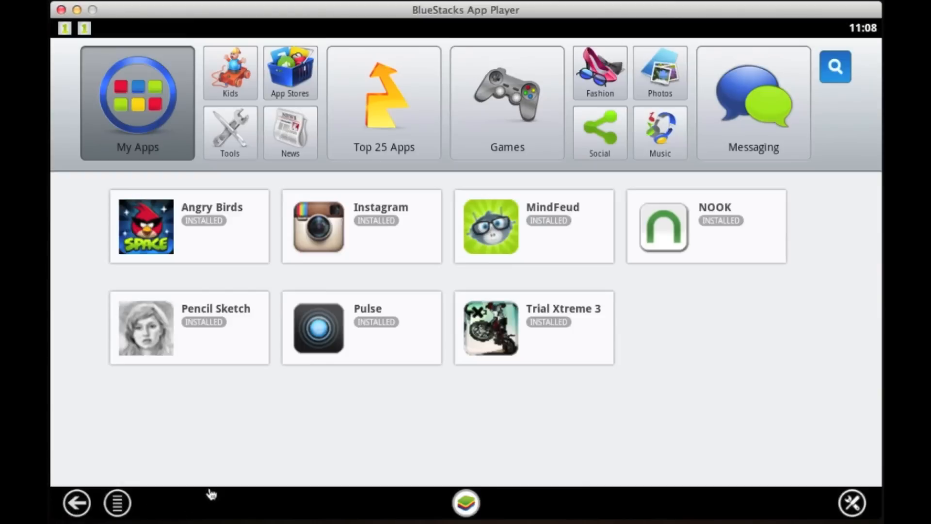
mouse_move(314, 339)
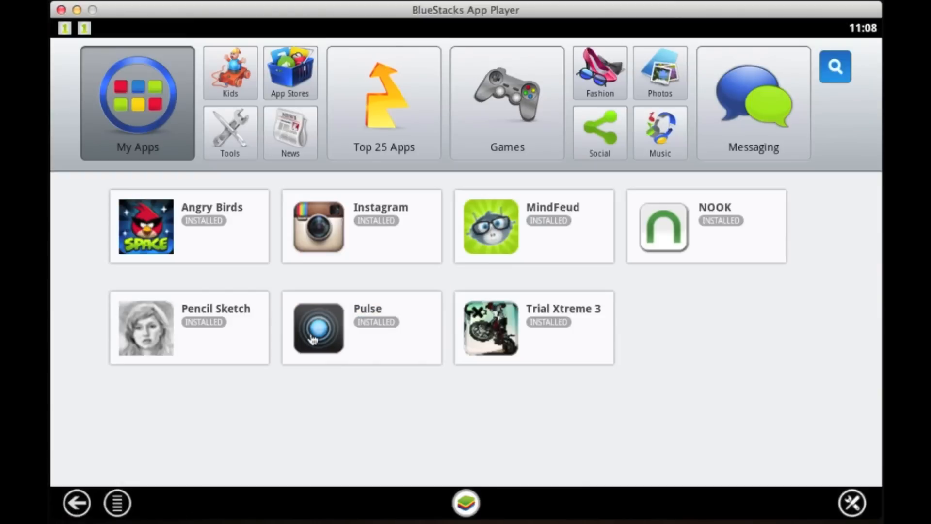
click(319, 327)
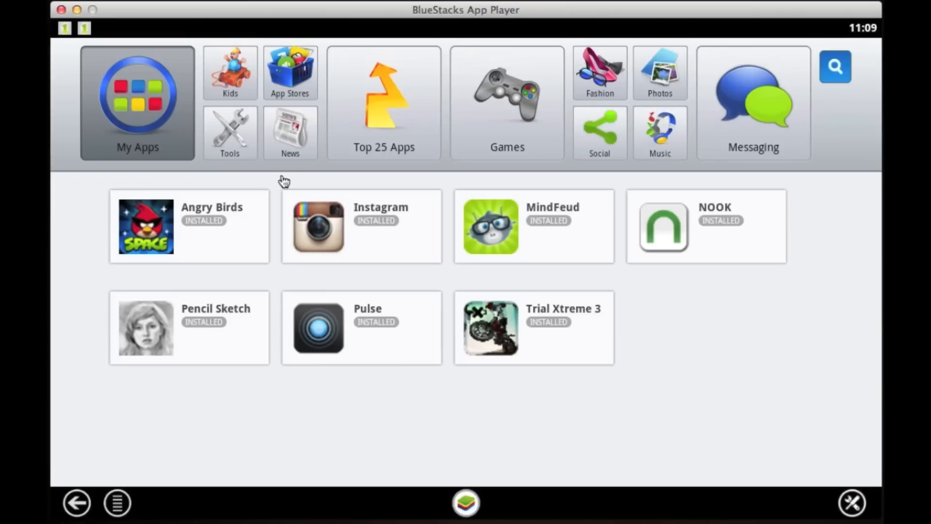
Step: Open 1Mobile Market from App Stores and view Disney's free Where's My Holiday? page
click(290, 72)
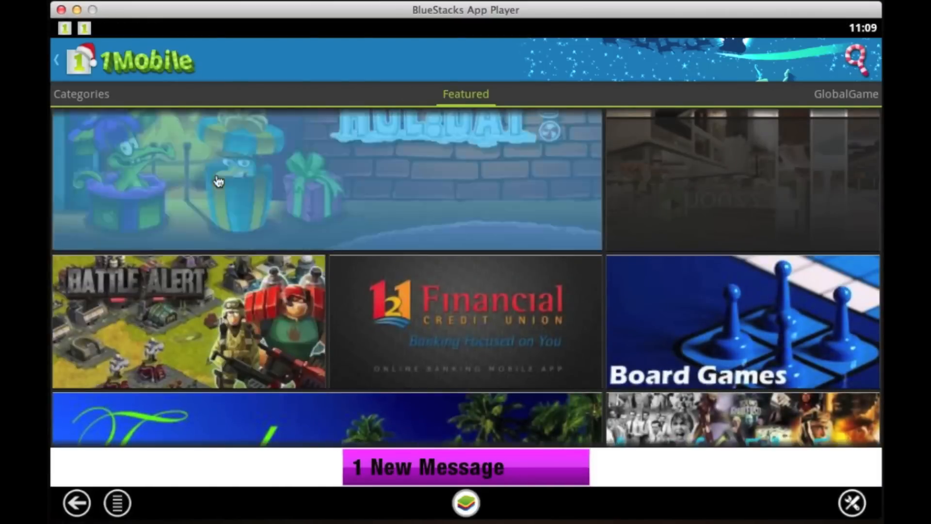
click(213, 181)
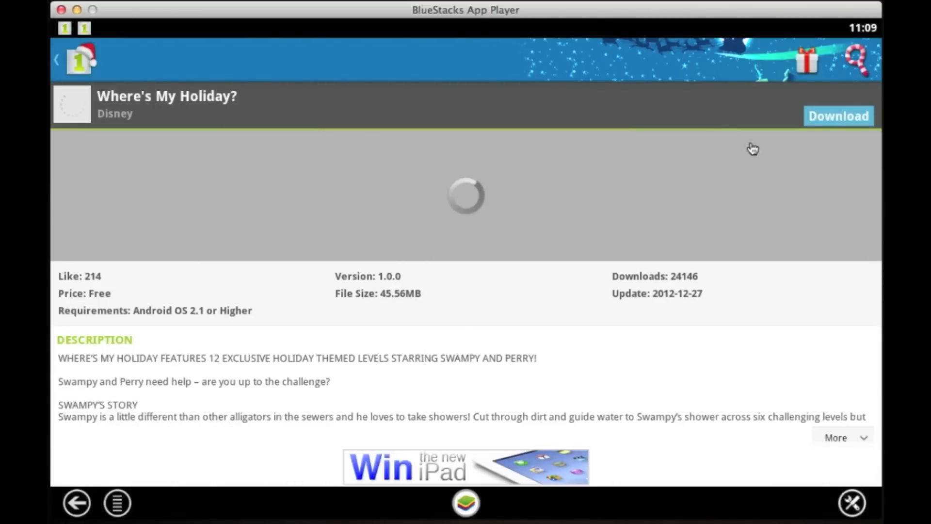